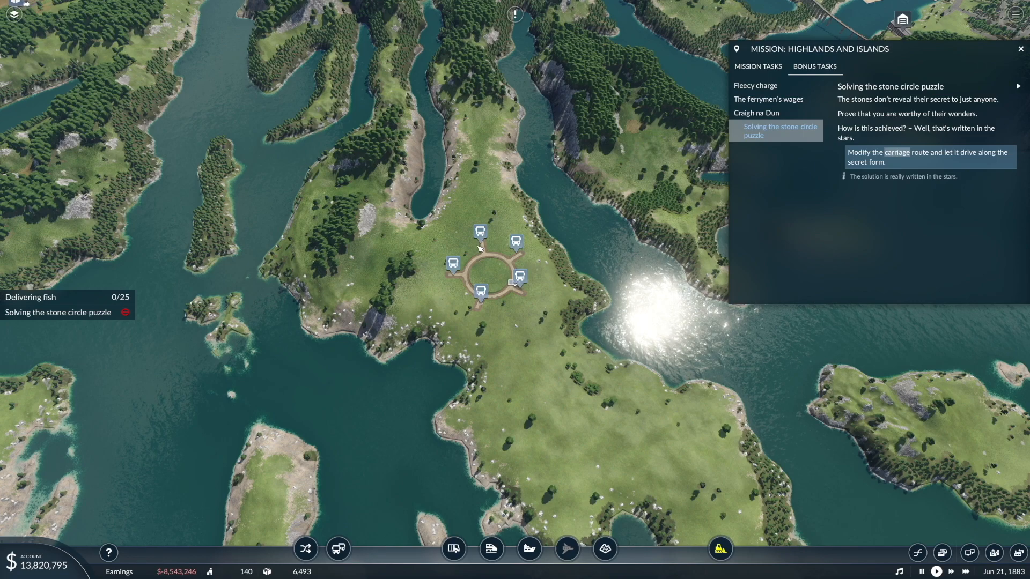
Remove all stops from the Craig na Dun line via the mysterious horse cart's line manager.
{"action": "scroll", "scroll_direction": "up", "scroll_amount": 3}
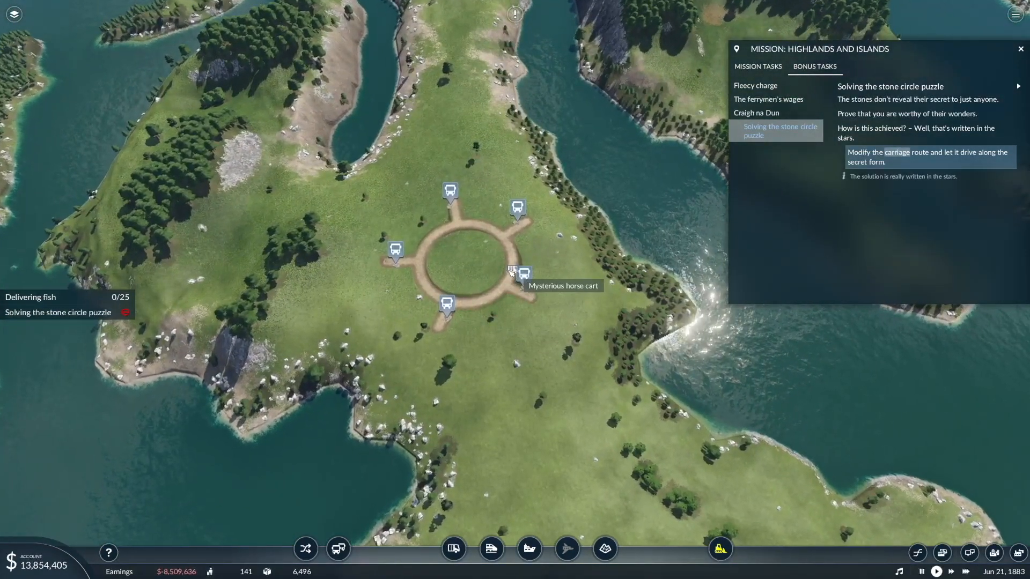
{"action": "left_click", "coordinate": [525, 274]}
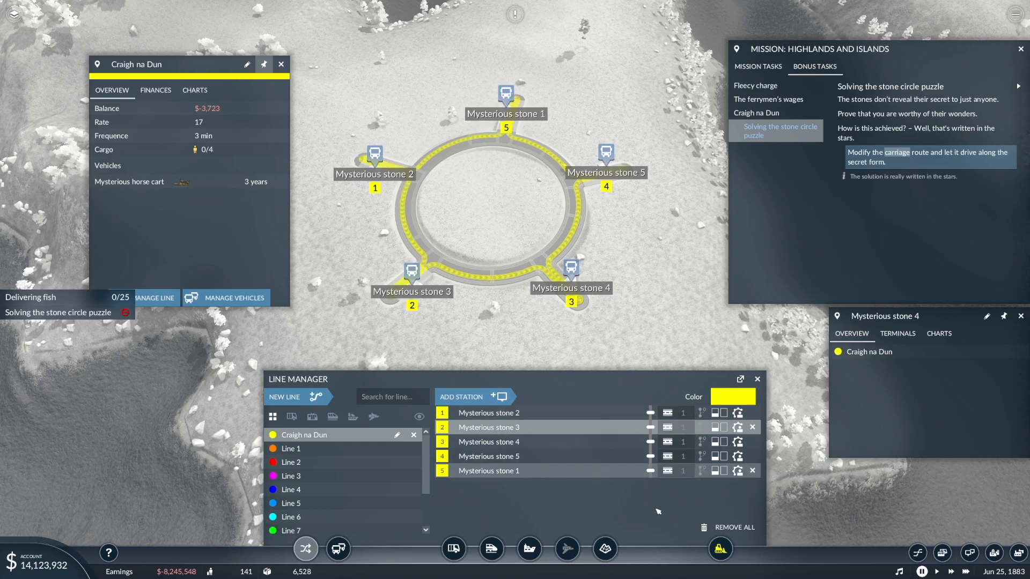
{"action": "left_click", "coordinate": [733, 526]}
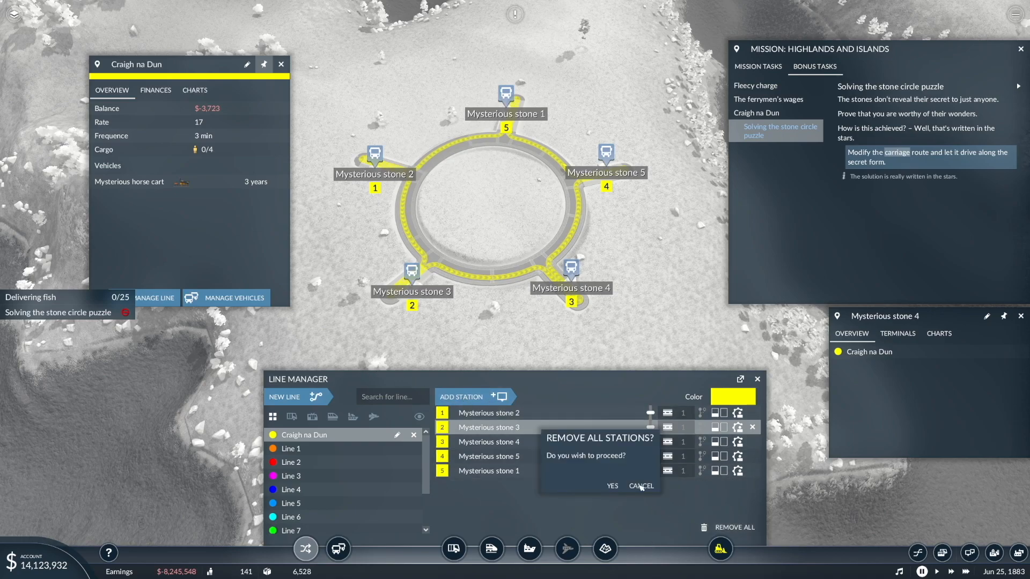
{"action": "left_click", "coordinate": [612, 486]}
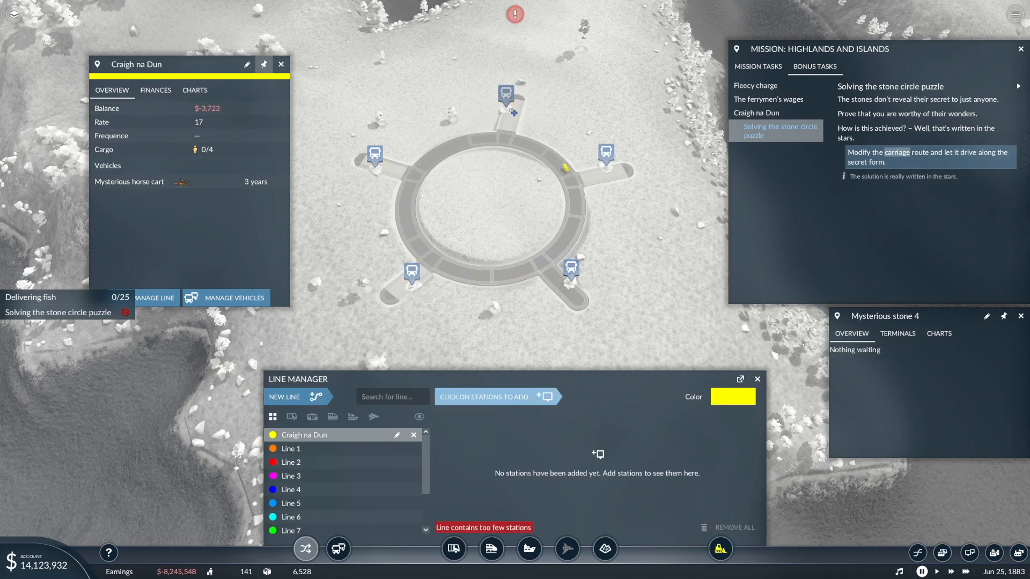
Add Mysterious stones 1, 5, 3, 2, 4 as stops and reorder them to 1, 3, 5, 2, 4.
{"action": "left_click", "coordinate": [505, 93]}
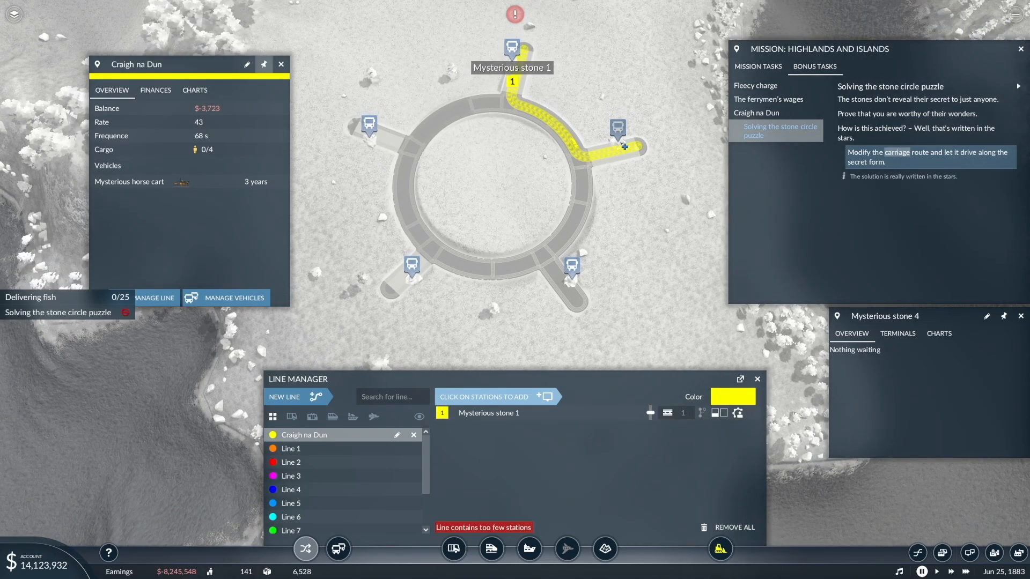
{"action": "left_click", "coordinate": [617, 127]}
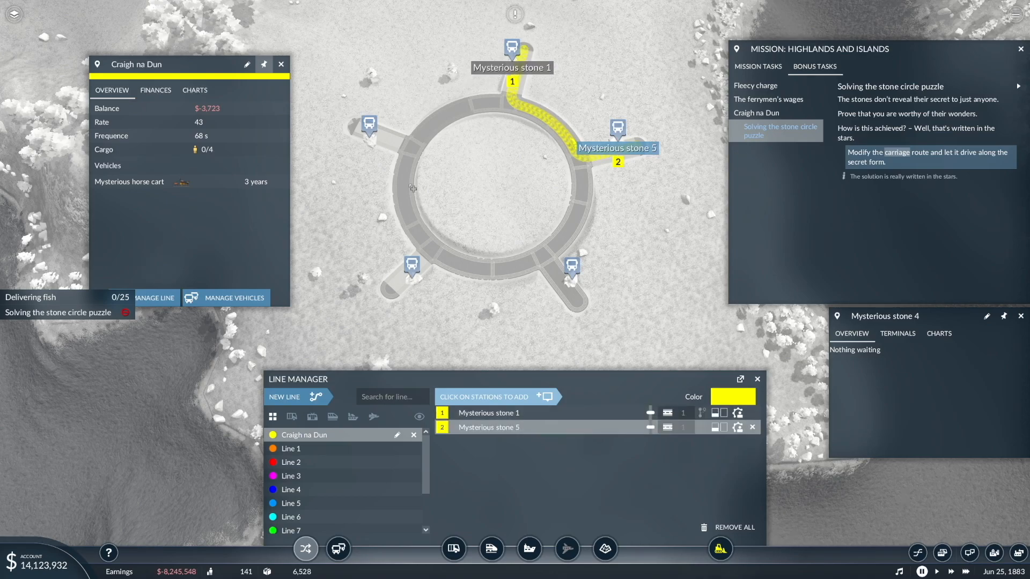
{"action": "left_click", "coordinate": [412, 266]}
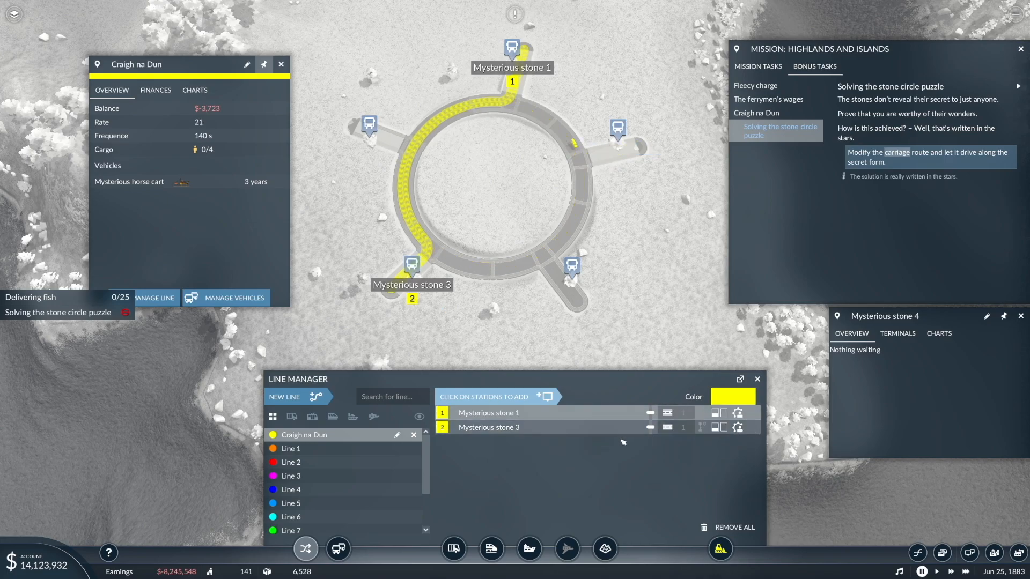
{"action": "left_click", "coordinate": [617, 127]}
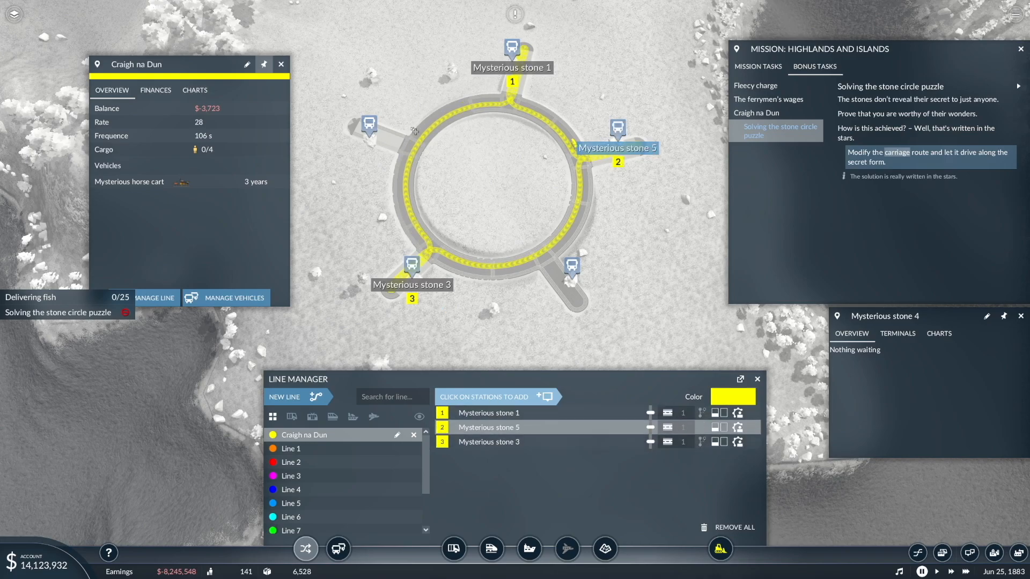
{"action": "left_click", "coordinate": [369, 127]}
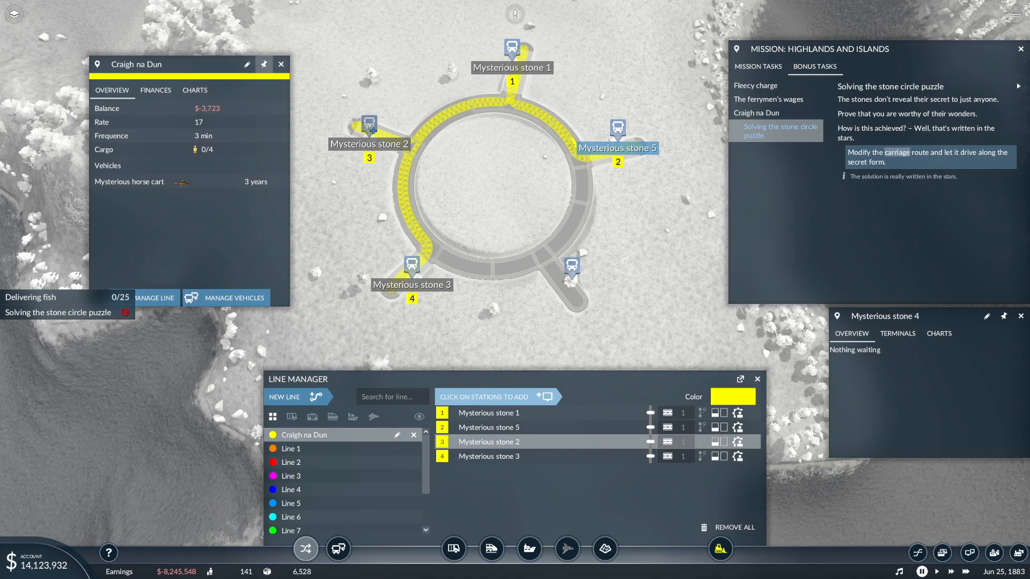
{"action": "left_click", "coordinate": [572, 266]}
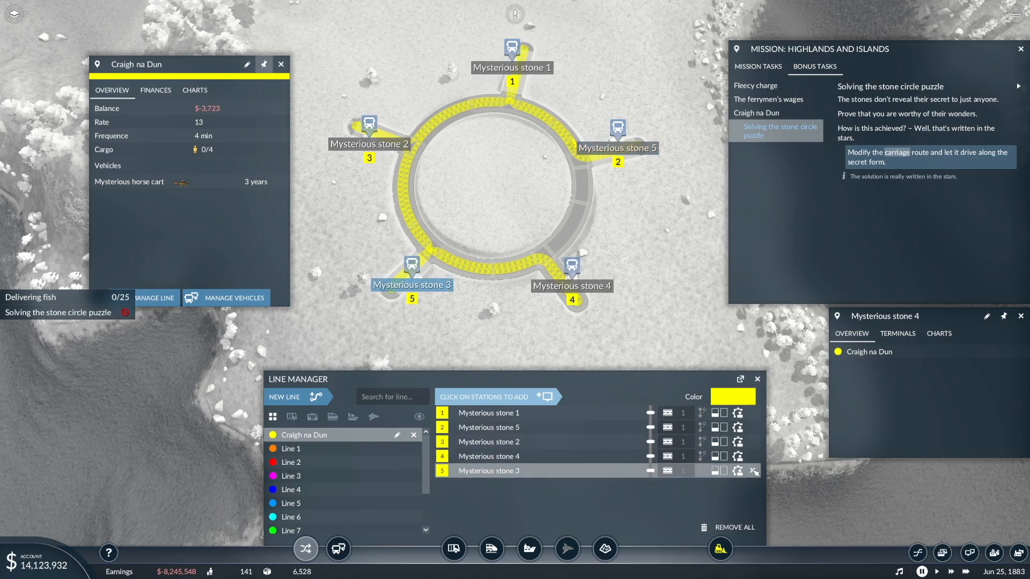
{"action": "left_click", "coordinate": [753, 471]}
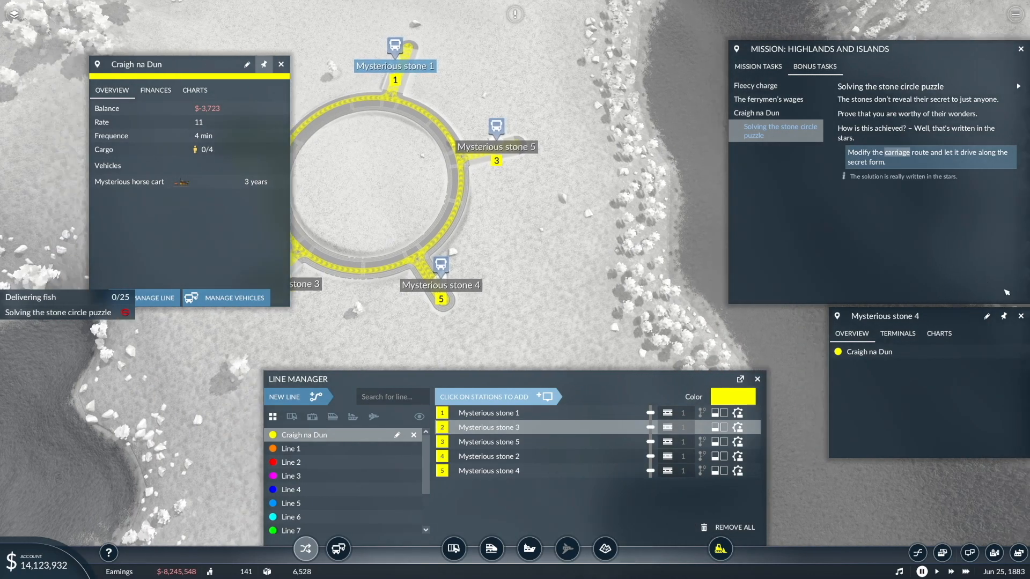
Dismiss the line manager and line details, zooming out over the island.
{"action": "left_click", "coordinate": [757, 378]}
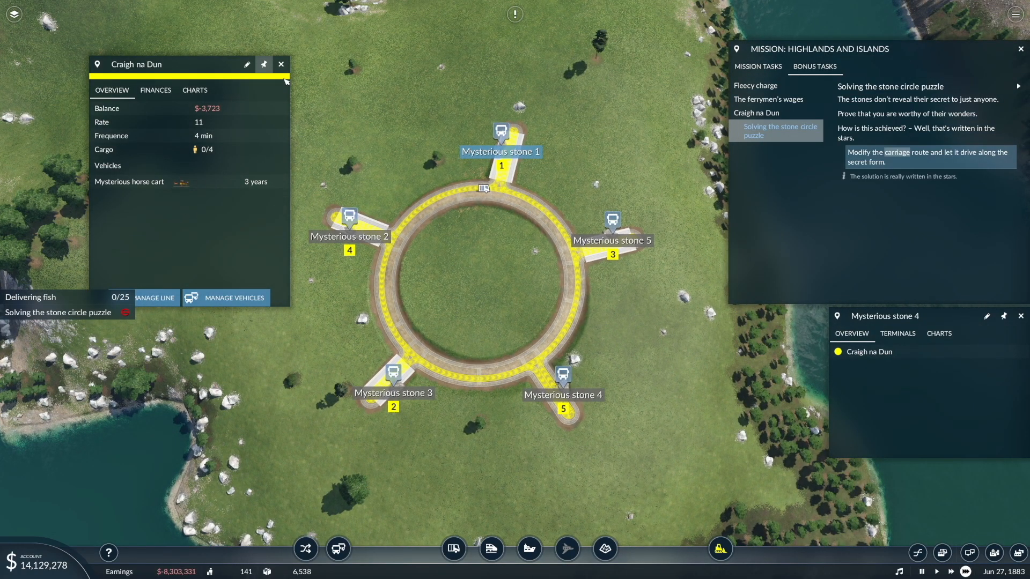
{"action": "left_click", "coordinate": [280, 63]}
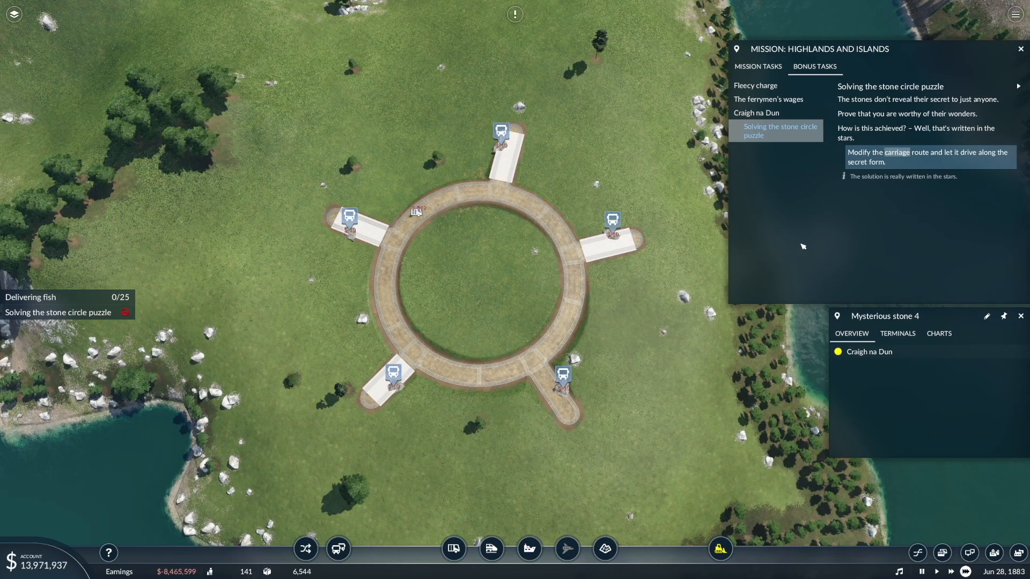
{"action": "scroll", "scroll_direction": "down", "scroll_amount": 3}
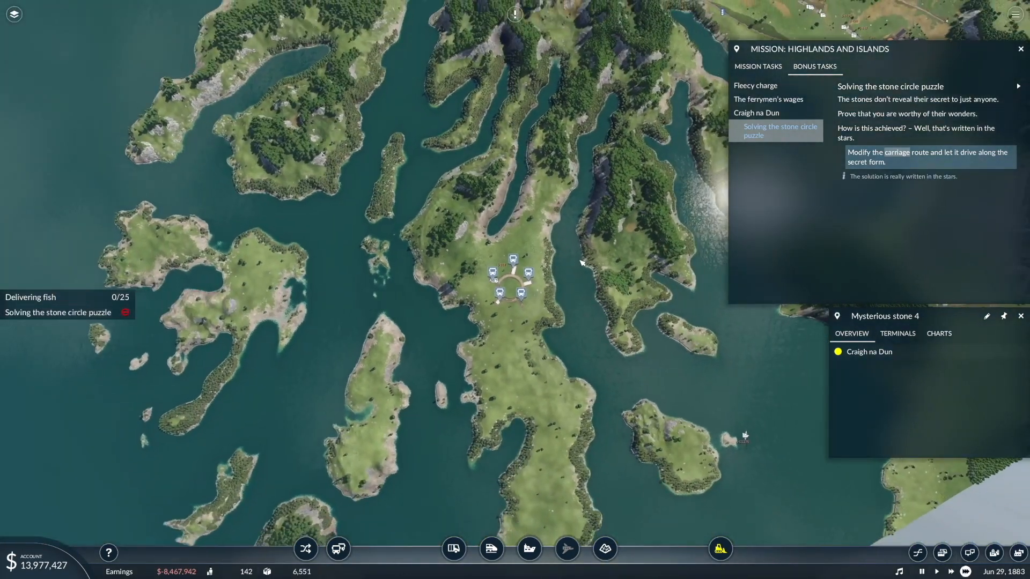